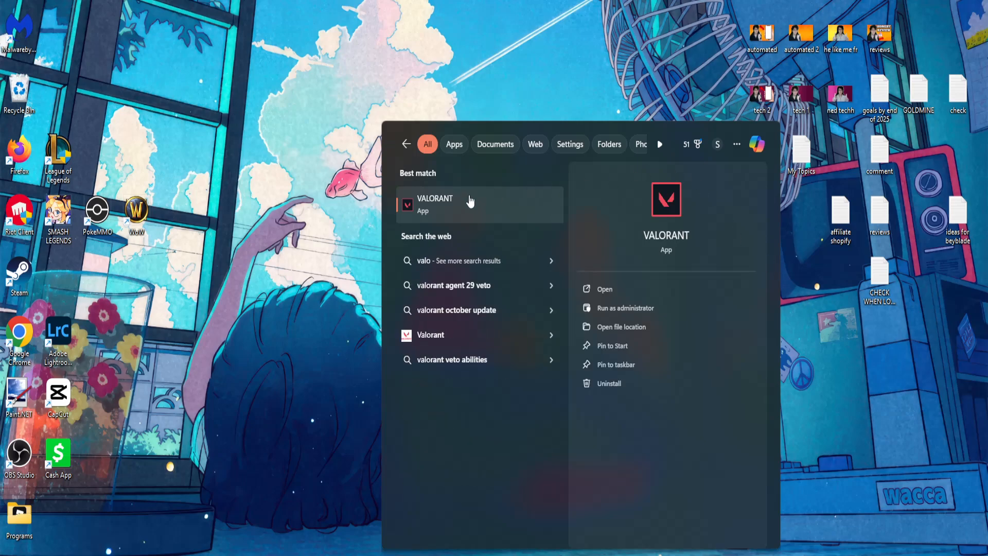
Right-click the VALORANT best match from the 'valo' Start search to show its options
{"action": "right_click", "coordinate": [435, 204]}
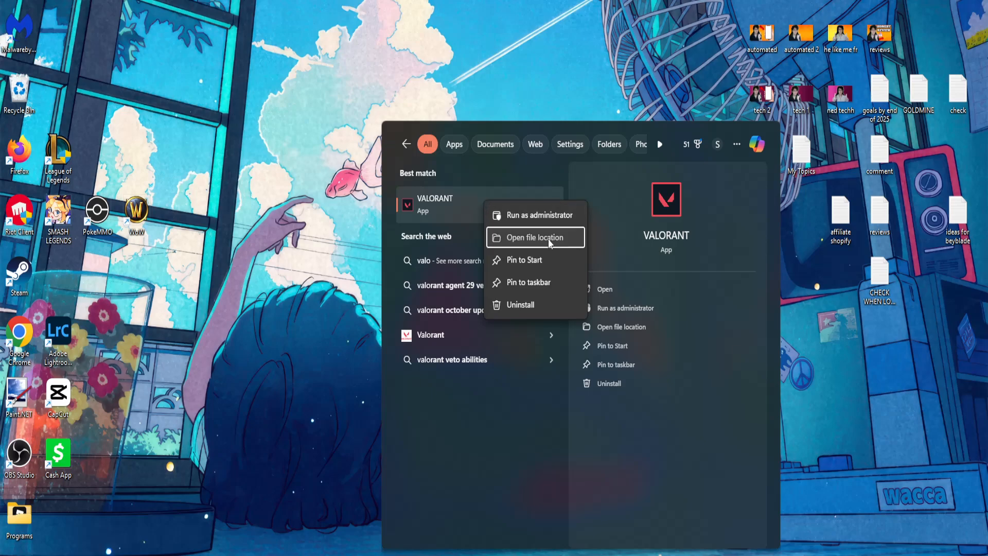
Open VALORANT's file location in Riot Games and open the shortcut's Properties
{"action": "left_click", "coordinate": [533, 238]}
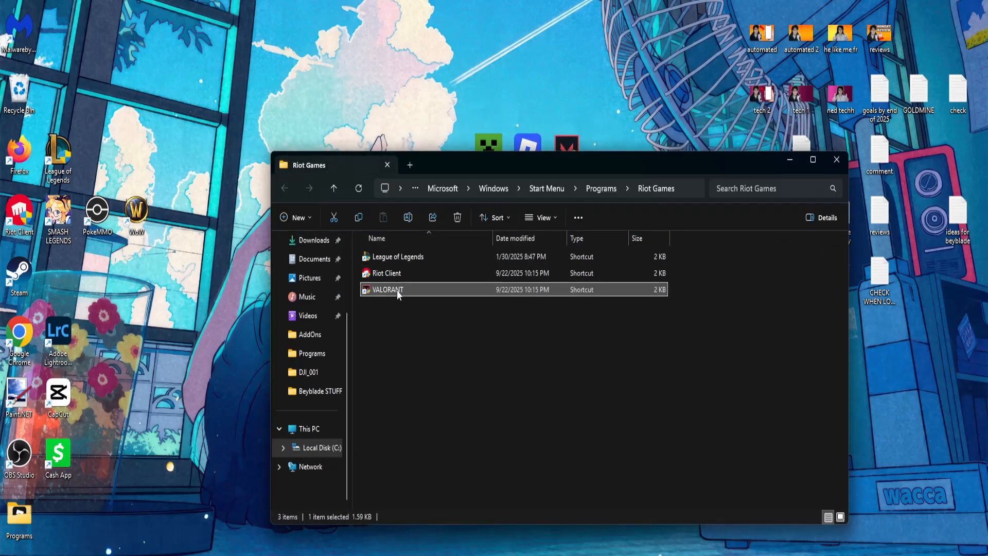
{"action": "right_click", "coordinate": [388, 289]}
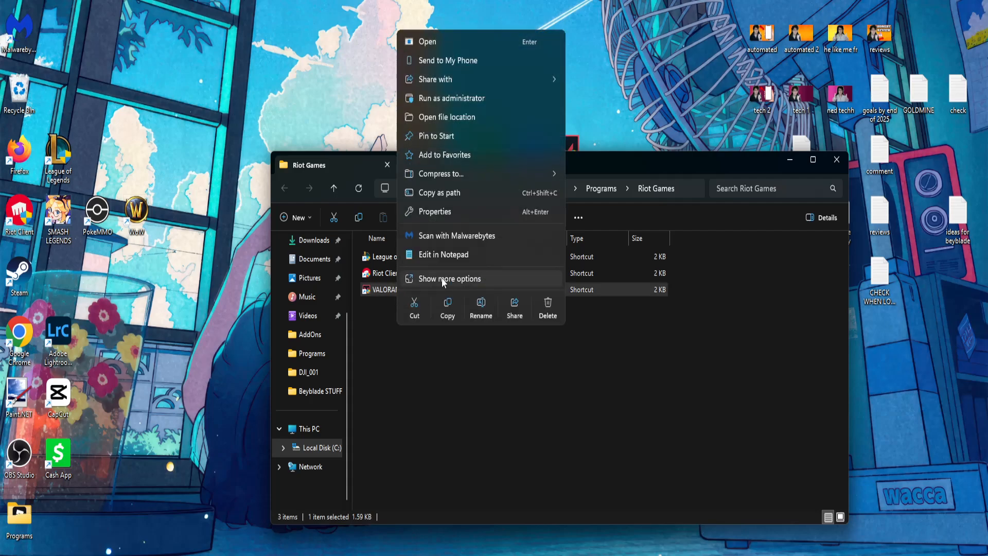
{"action": "left_click", "coordinate": [448, 278]}
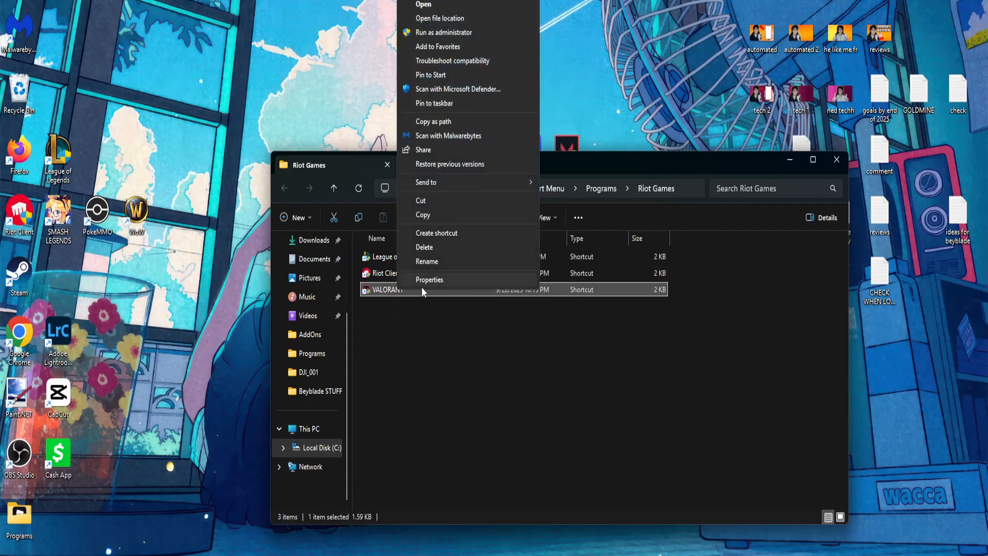
{"action": "left_click", "coordinate": [430, 279]}
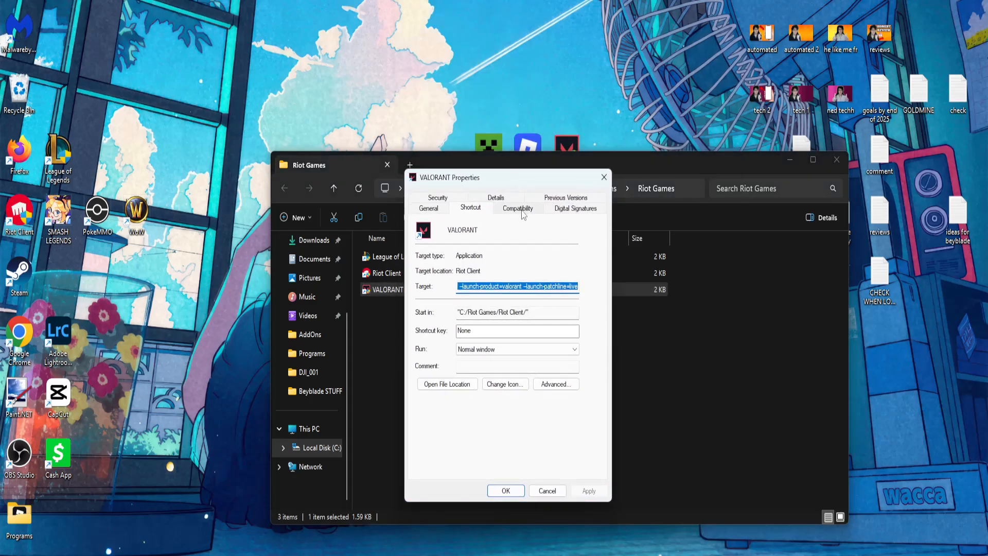
Set Windows 8 compatibility mode and Run as administrator, confirm, and close the Riot Games folder
{"action": "left_click", "coordinate": [517, 207]}
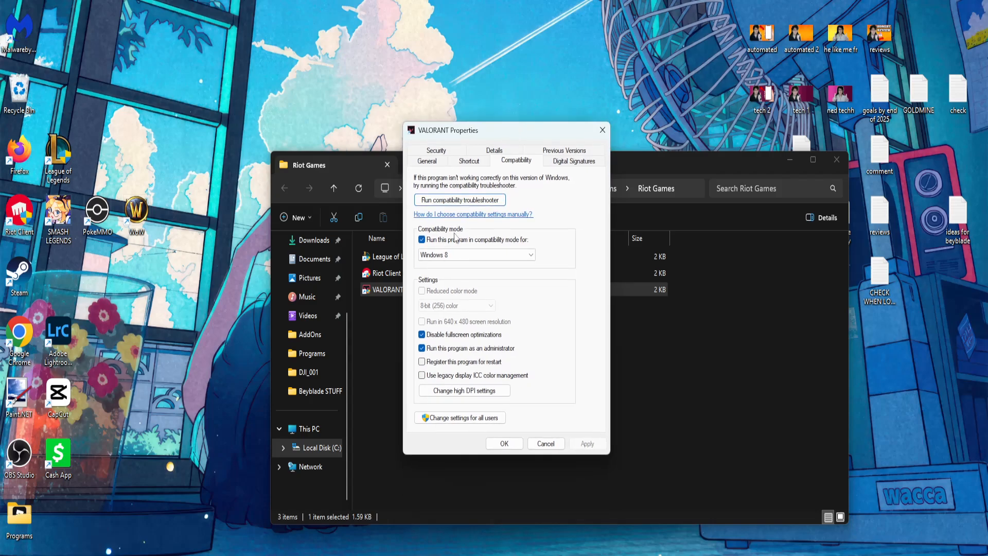
{"action": "mouse_move", "coordinate": [450, 246]}
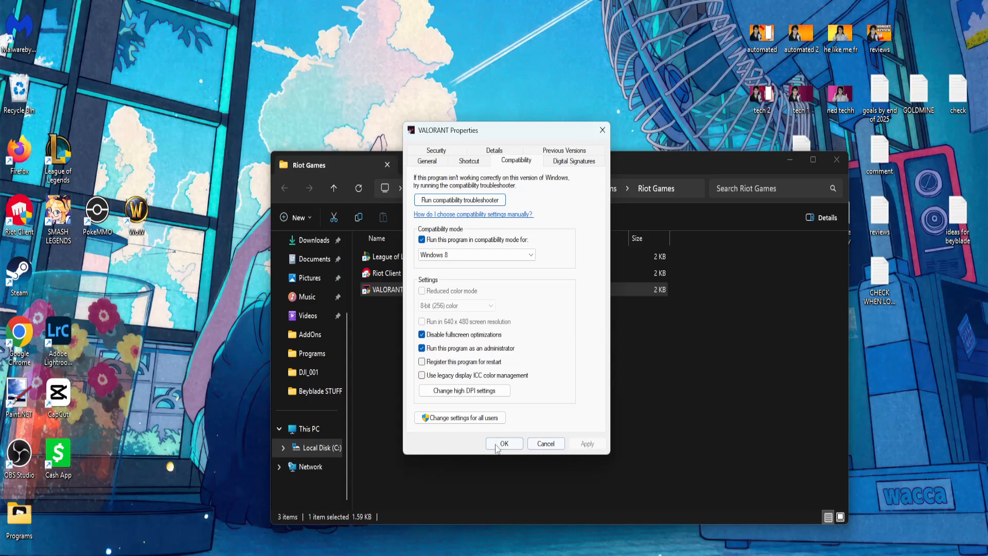
{"action": "left_click", "coordinate": [503, 443]}
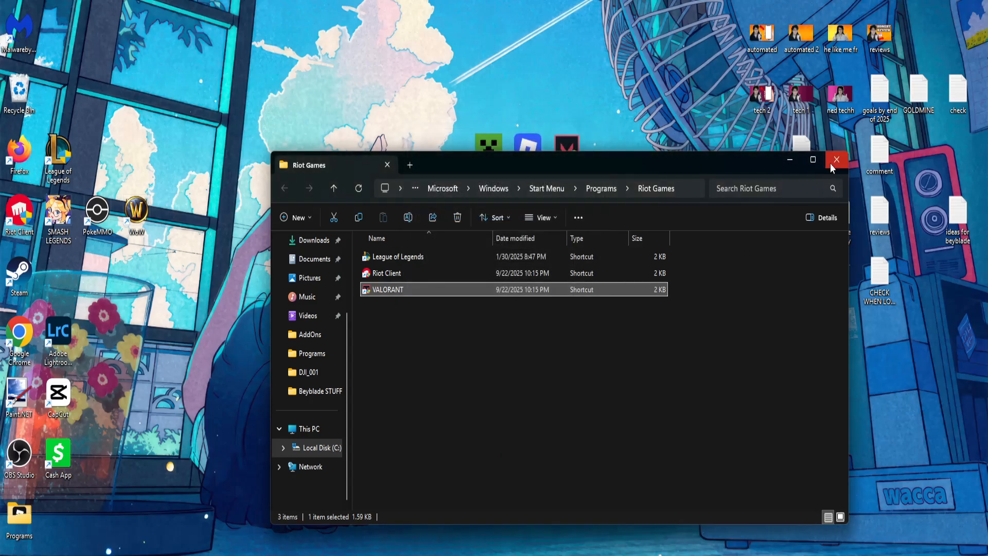
{"action": "left_click", "coordinate": [836, 159]}
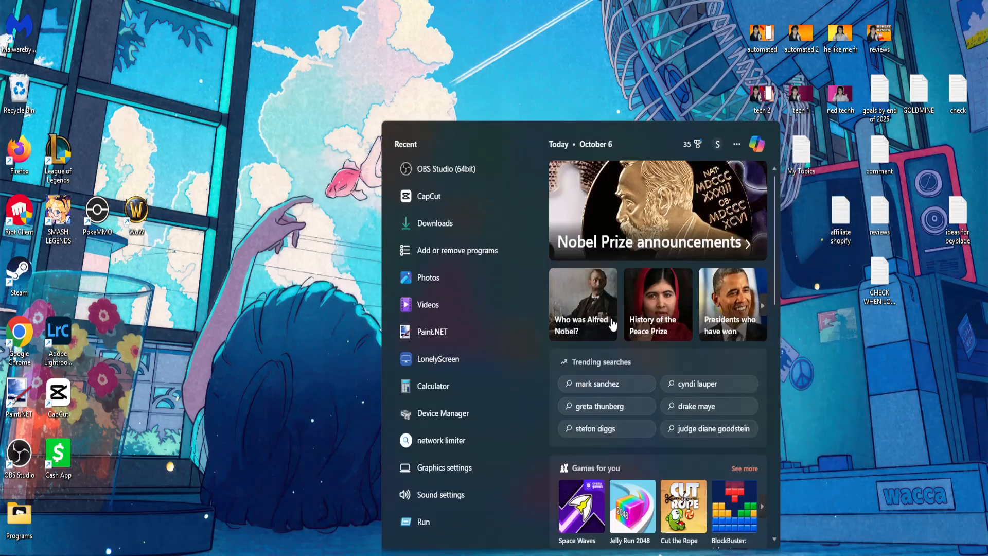
Search 'ser' in Start and launch the Services console
{"action": "type", "text": "ser"}
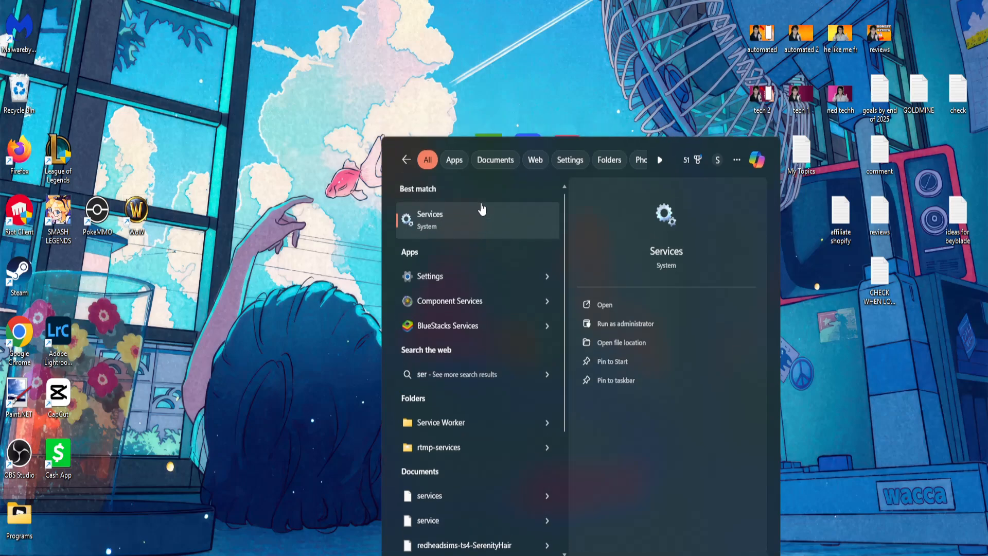
{"action": "left_click", "coordinate": [603, 304]}
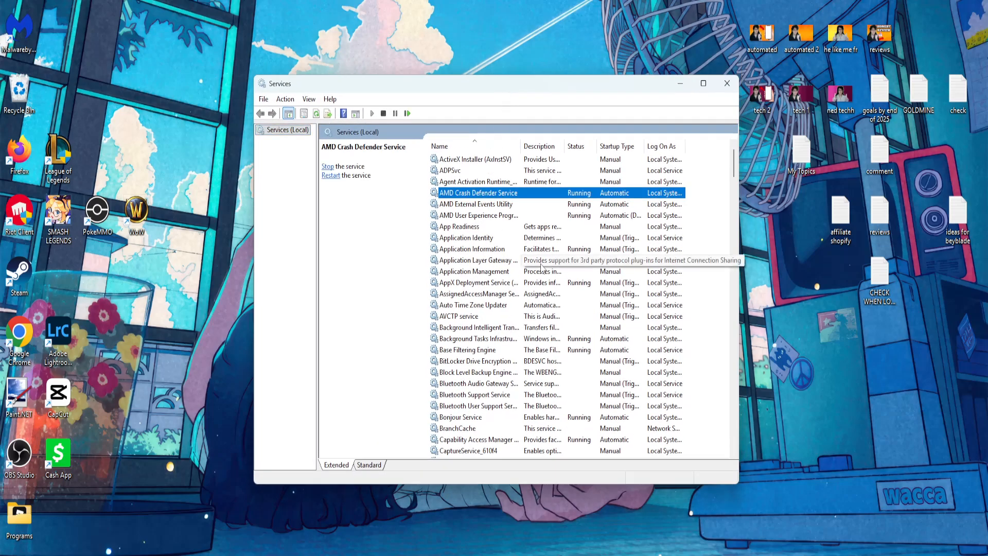
Open the vgc service's properties and set its Startup type to Automatic
{"action": "scroll", "scroll_direction": "down", "scroll_amount": 3}
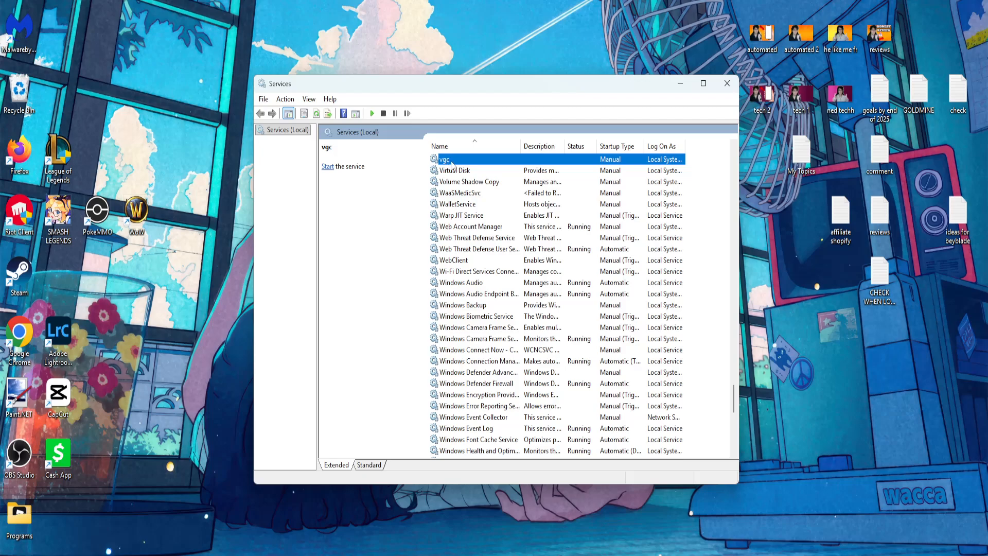
{"action": "right_click", "coordinate": [443, 159]}
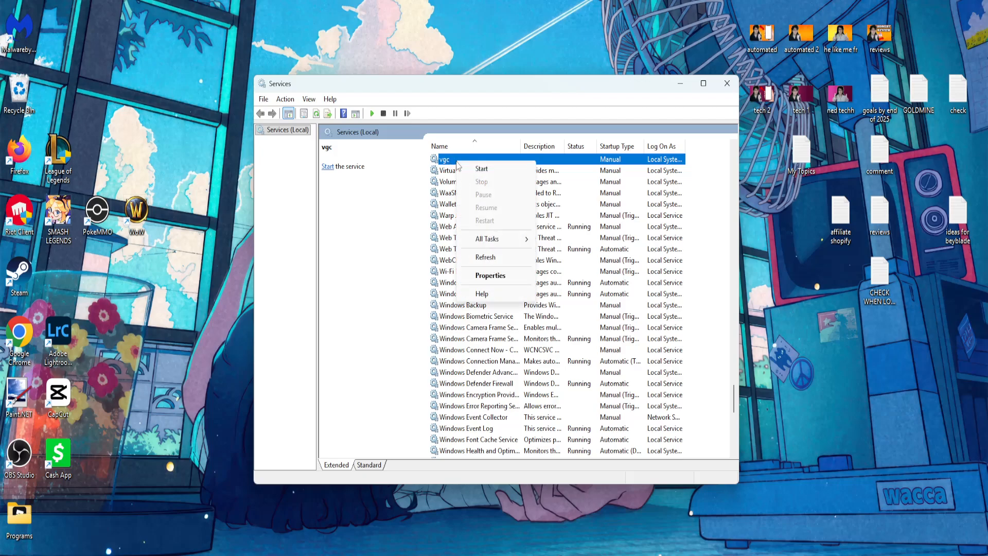
{"action": "left_click", "coordinate": [489, 275]}
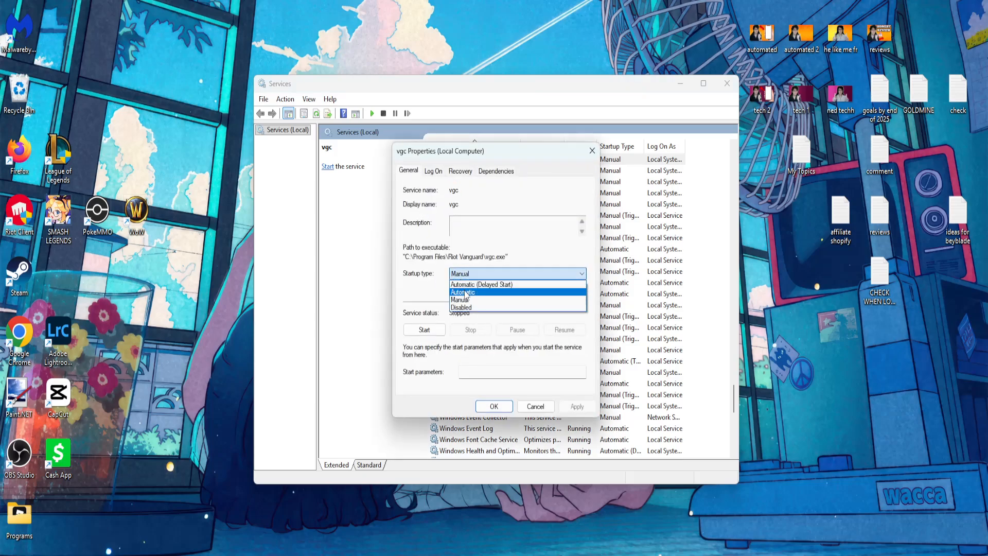
{"action": "left_click", "coordinate": [462, 292]}
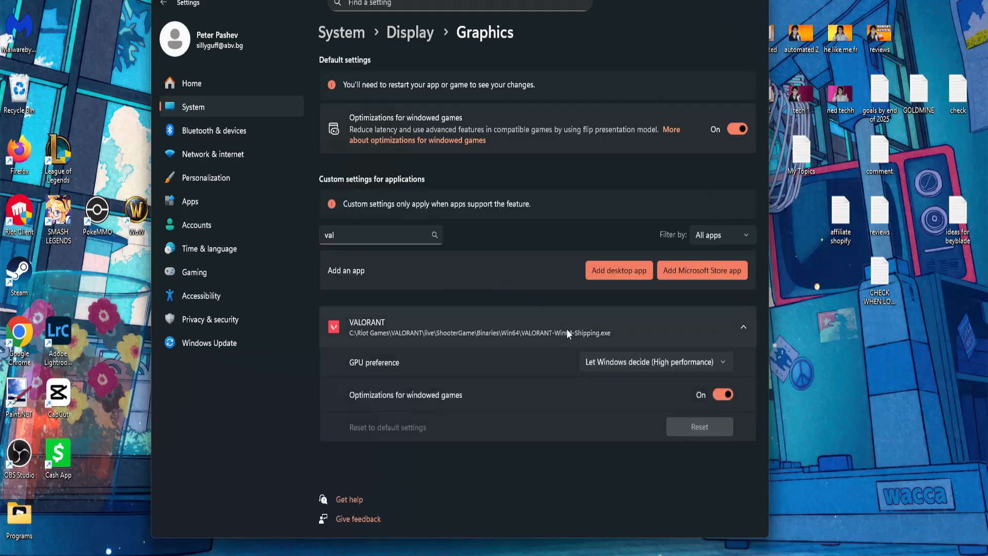
Pick High Performance from VALORANT's GPU preference dropdown in Graphics settings
{"action": "left_click", "coordinate": [654, 362]}
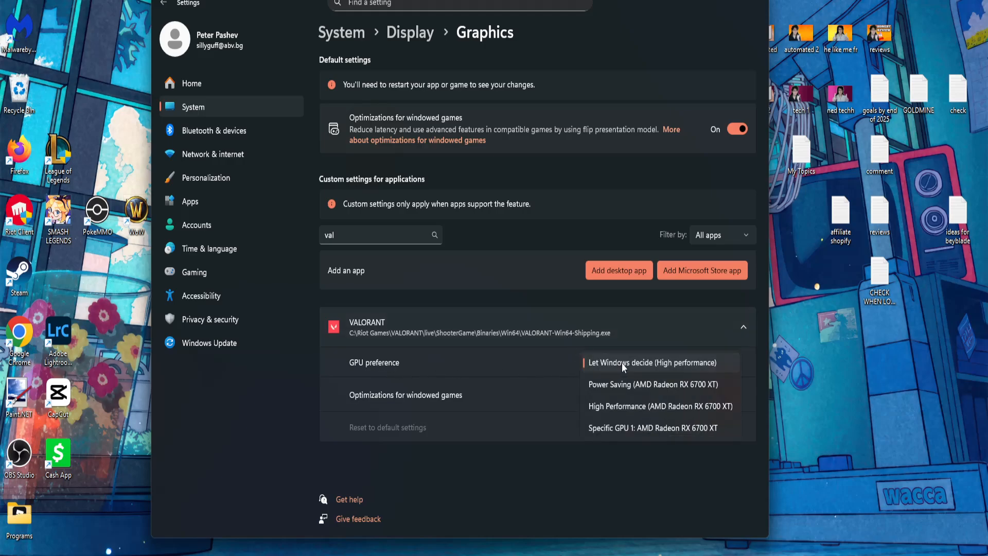
{"action": "mouse_move", "coordinate": [667, 406]}
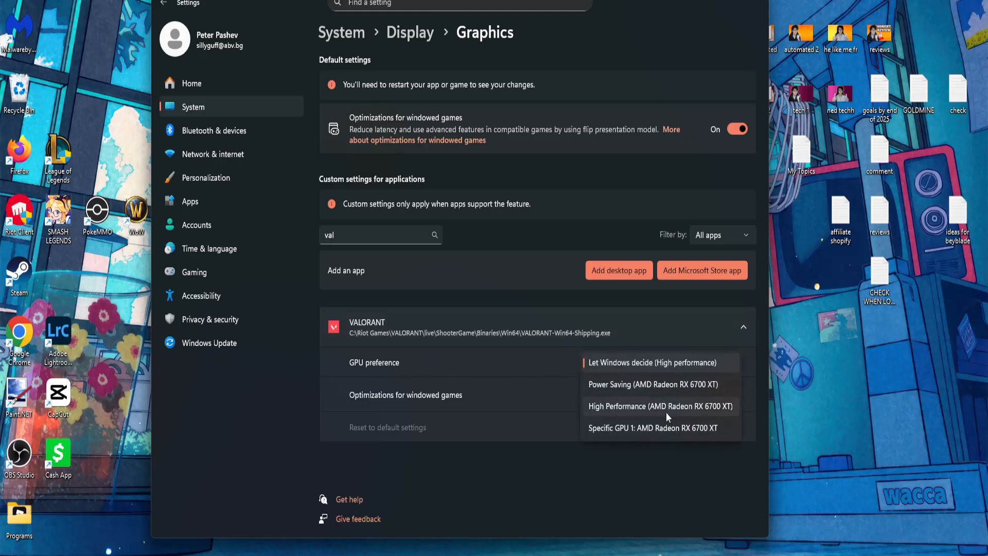
{"action": "left_click", "coordinate": [651, 361]}
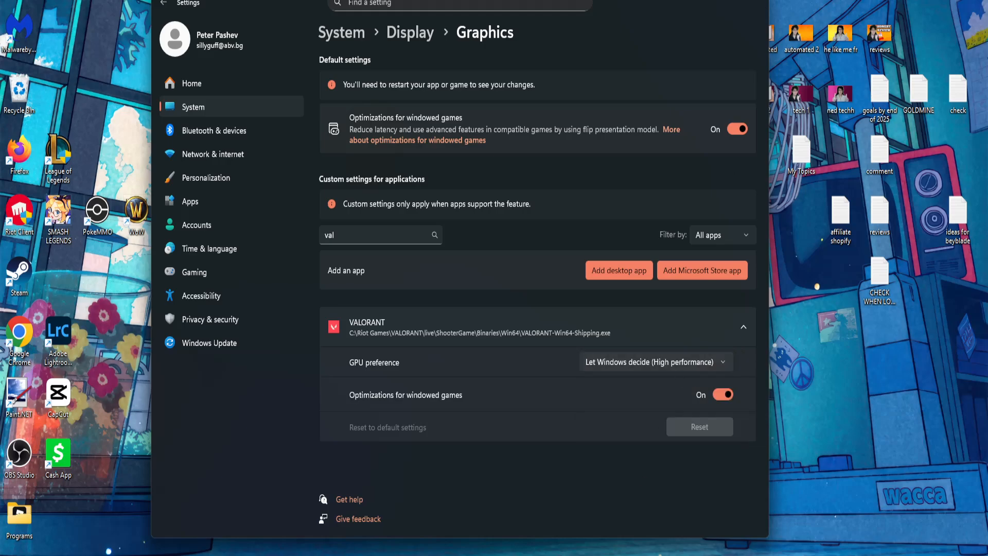